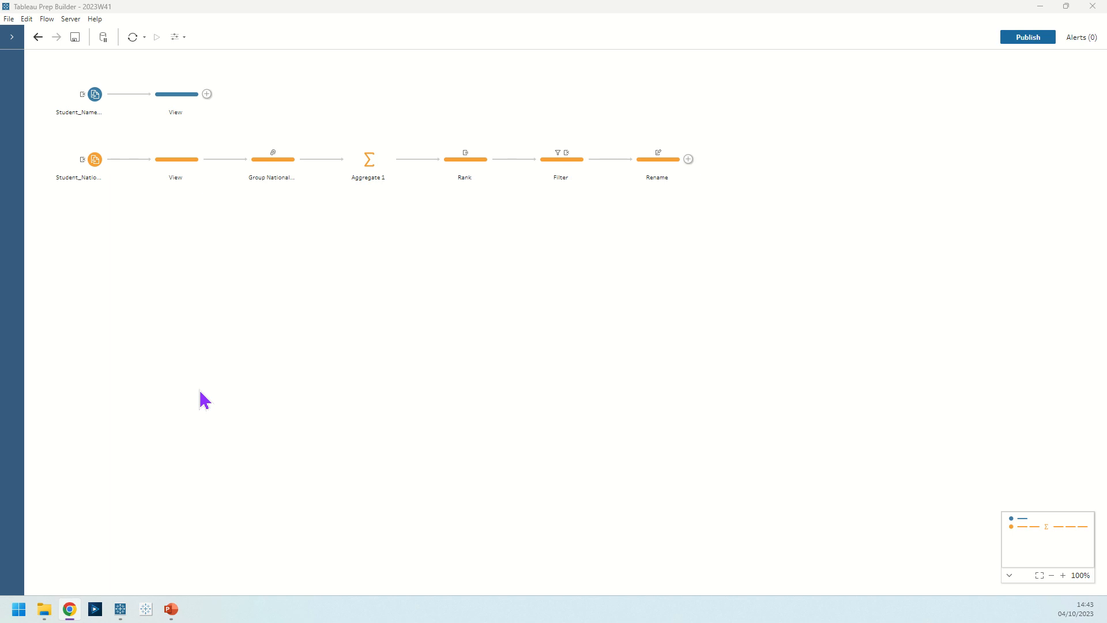
{"action": "mouse_move", "coordinate": [184, 137]}
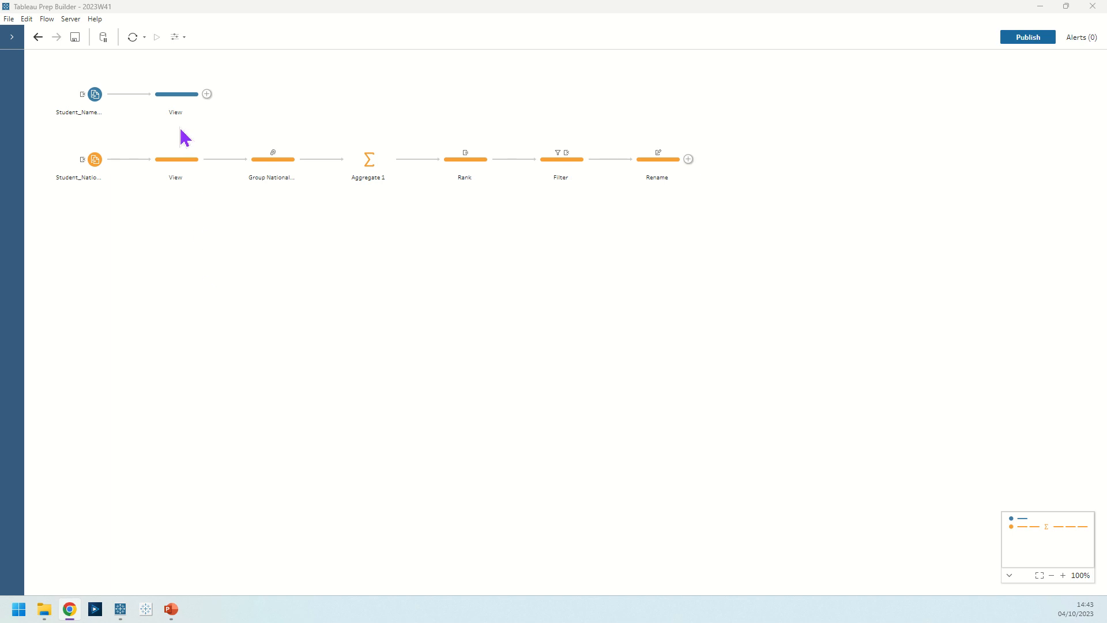
{"action": "mouse_move", "coordinate": [204, 246]}
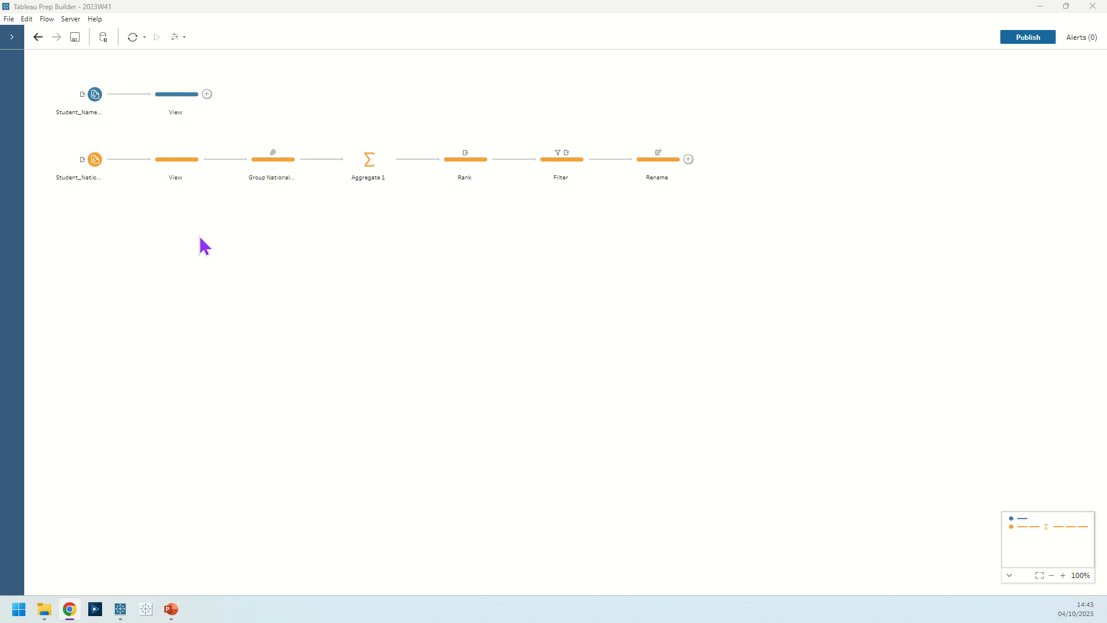
Step: Compare the student names preview (48 names) with the nationalities preview showing 15 misspelled variants
{"action": "left_click", "coordinate": [176, 160]}
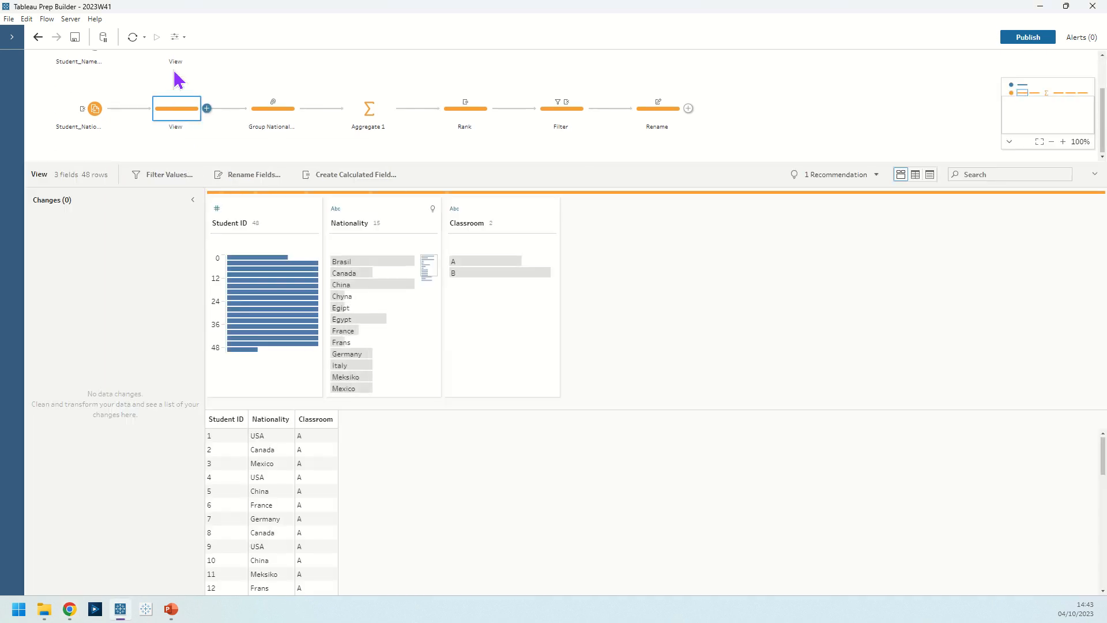
{"action": "mouse_move", "coordinate": [183, 99]}
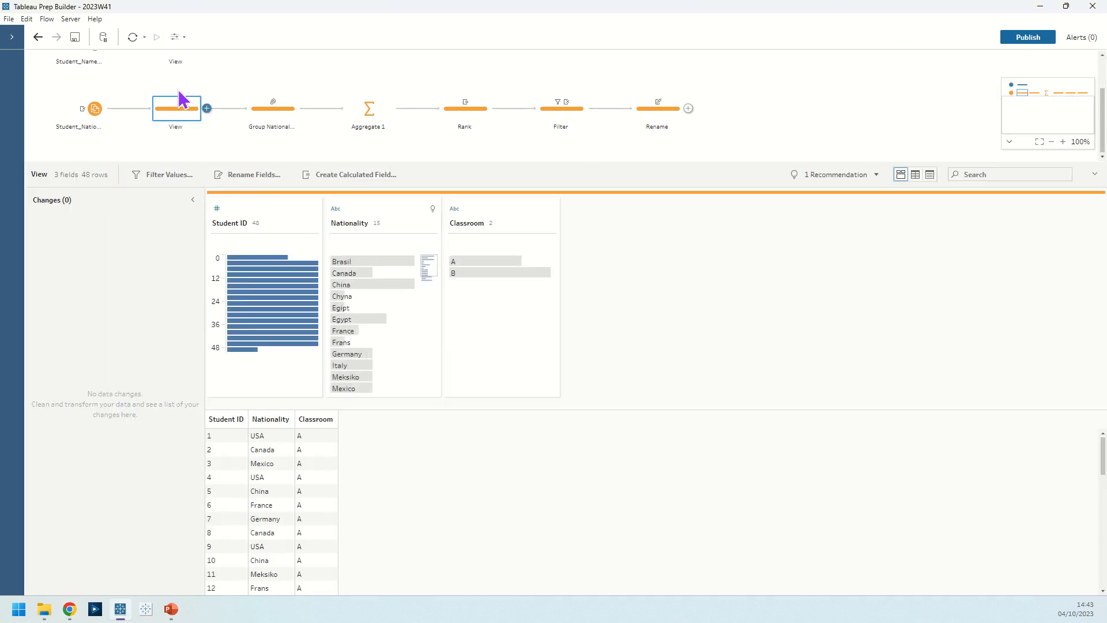
{"action": "mouse_move", "coordinate": [189, 457]}
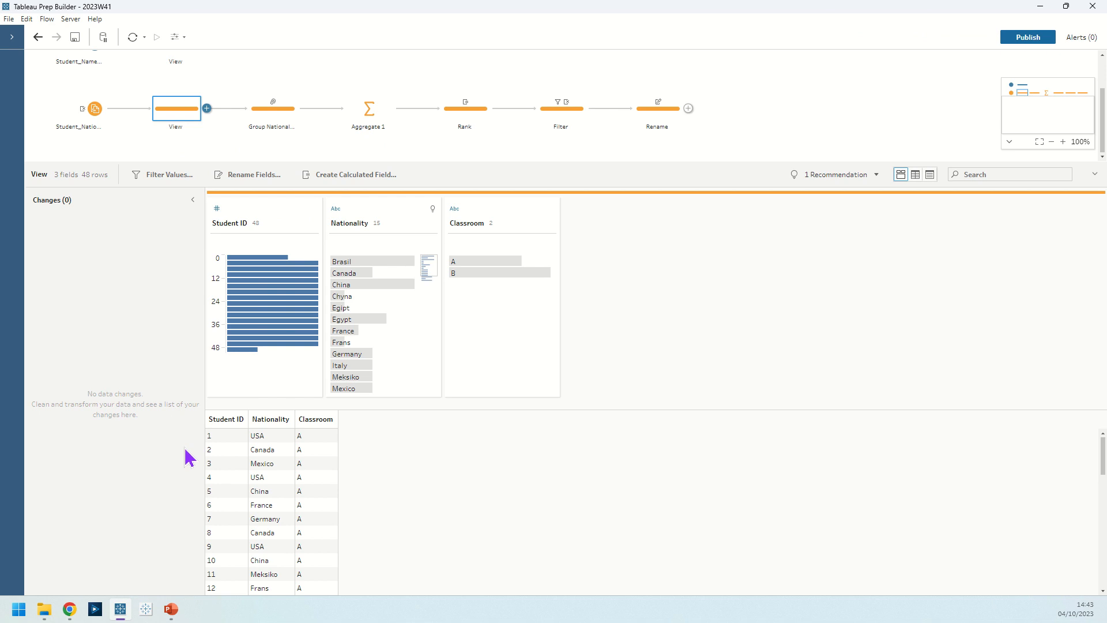
{"action": "mouse_move", "coordinate": [315, 459]}
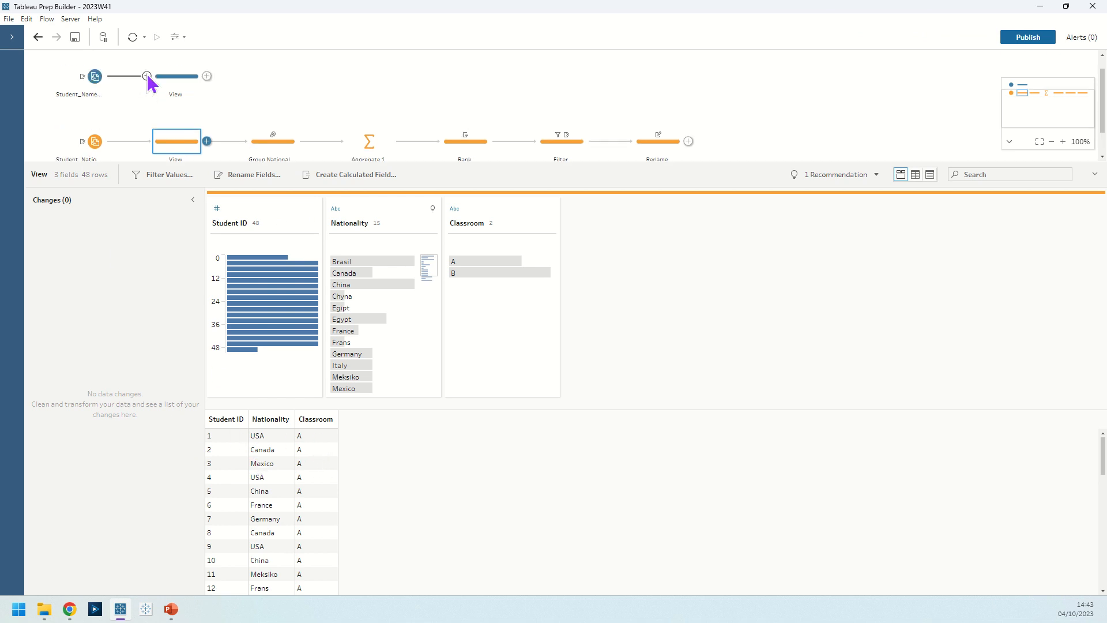
{"action": "left_click", "coordinate": [176, 94]}
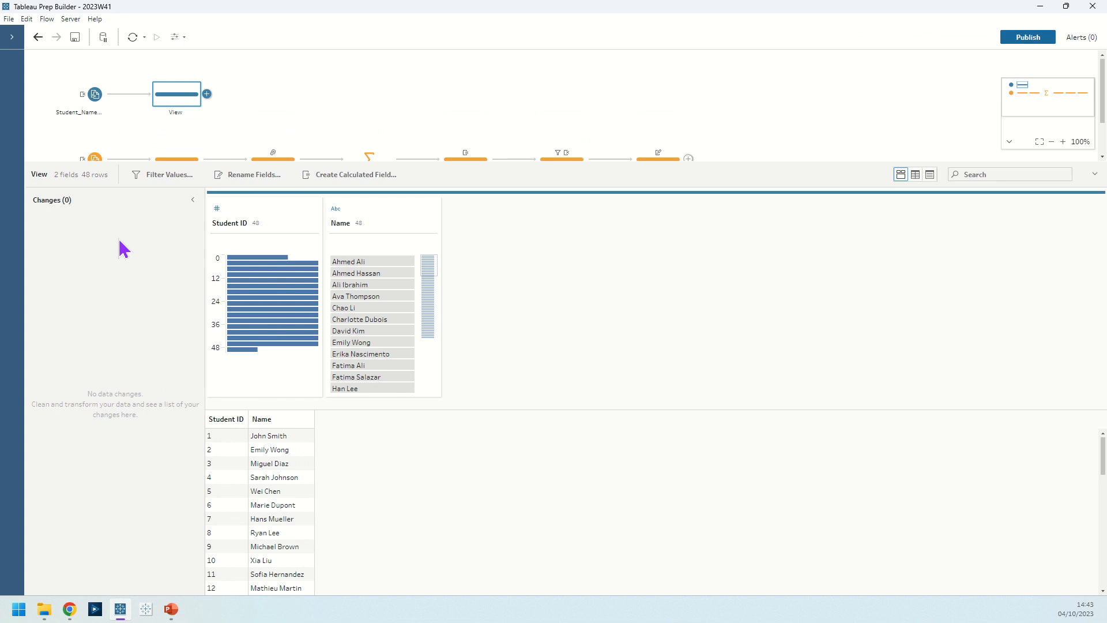
{"action": "mouse_move", "coordinate": [251, 279]}
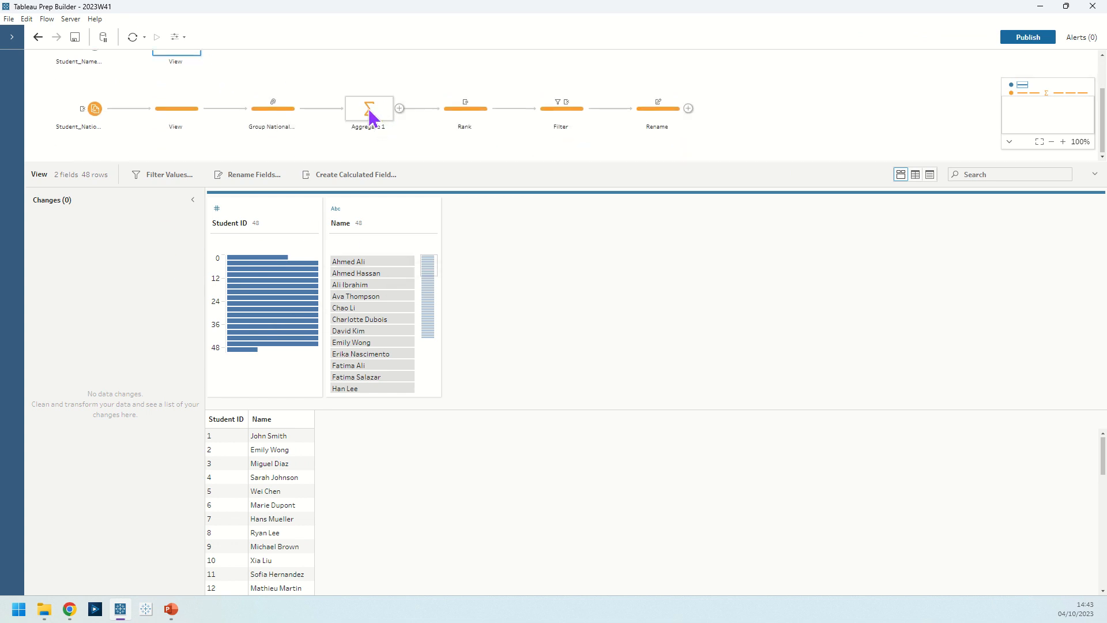
{"action": "mouse_move", "coordinate": [360, 77]}
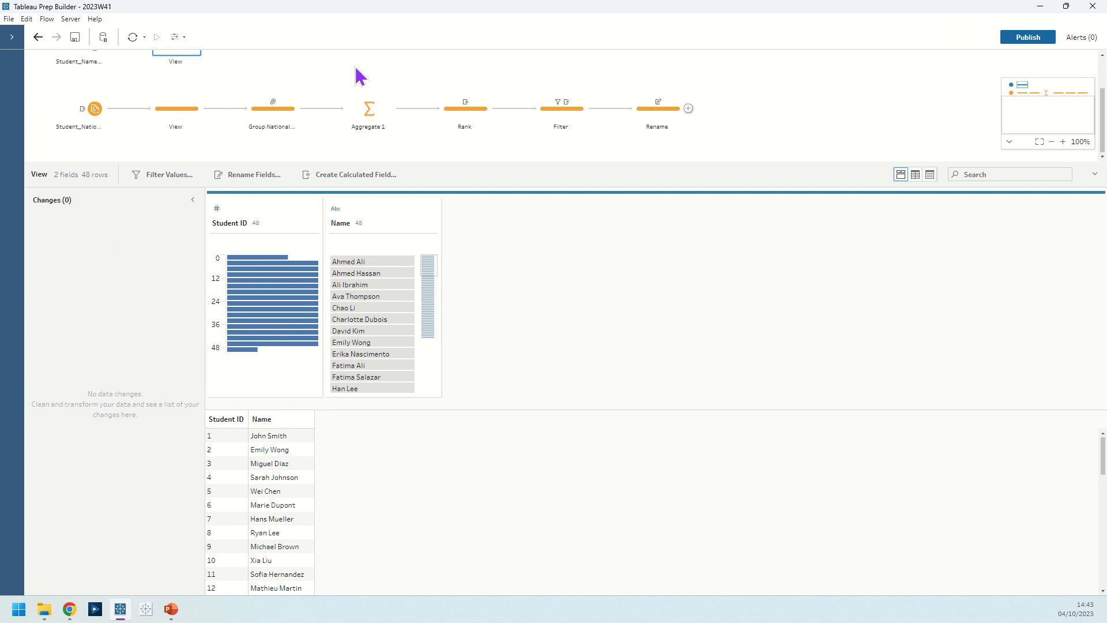
{"action": "mouse_move", "coordinate": [170, 95]}
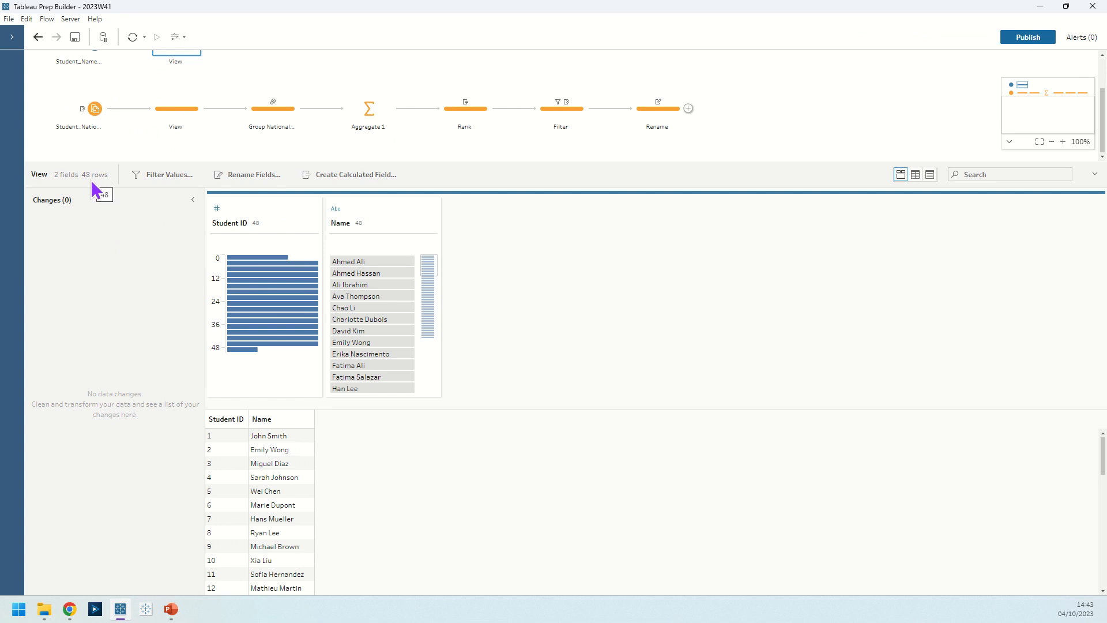
{"action": "left_click", "coordinate": [176, 109]}
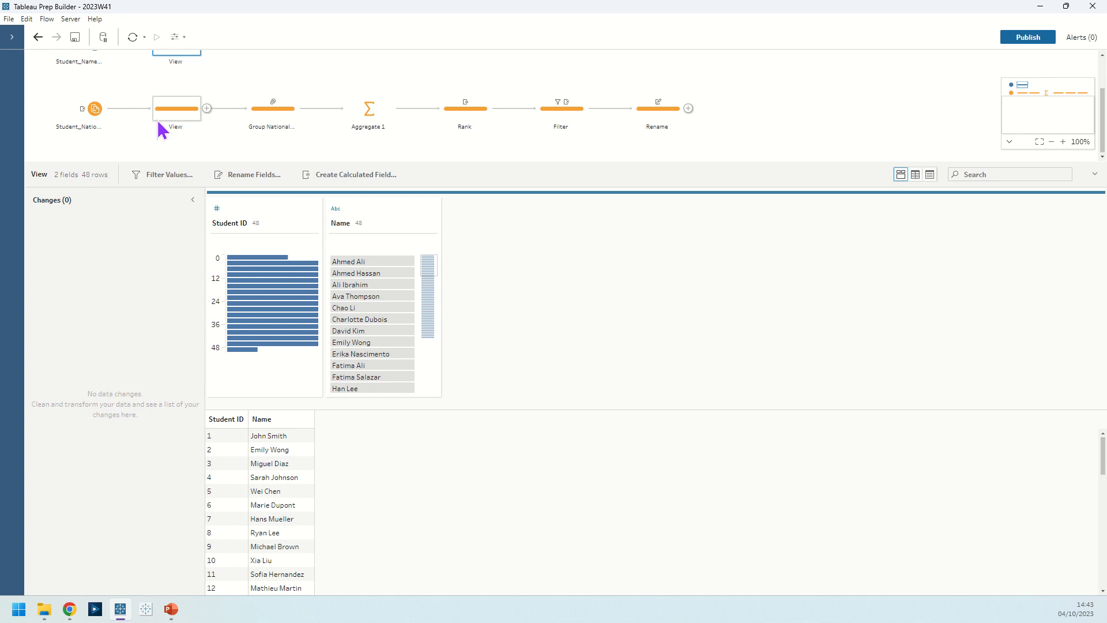
{"action": "left_click", "coordinate": [176, 107]}
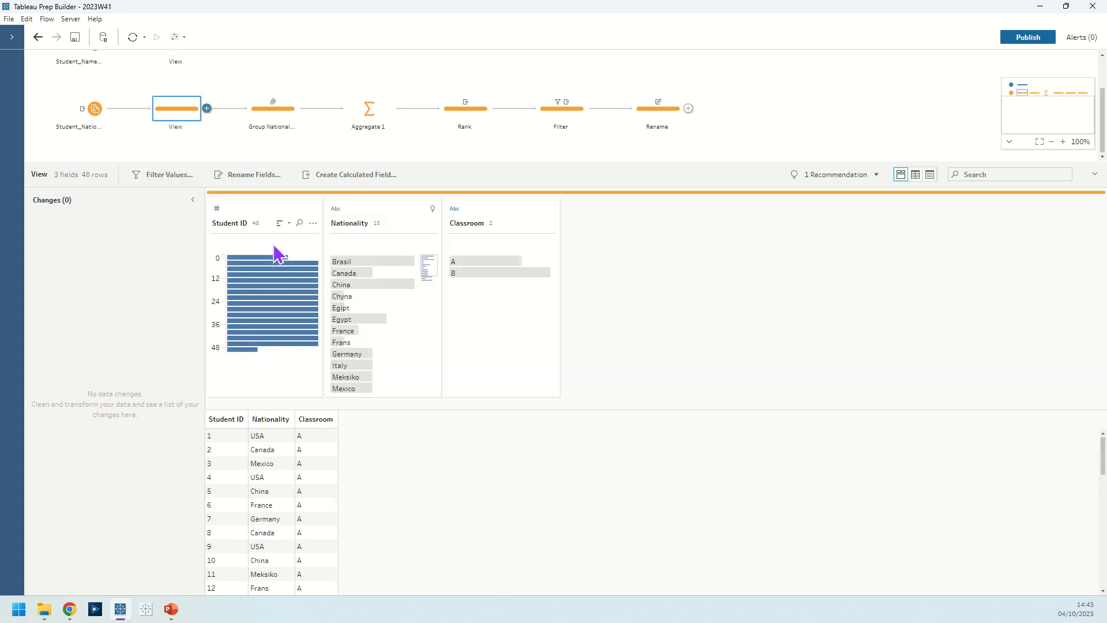
{"action": "mouse_move", "coordinate": [258, 233]}
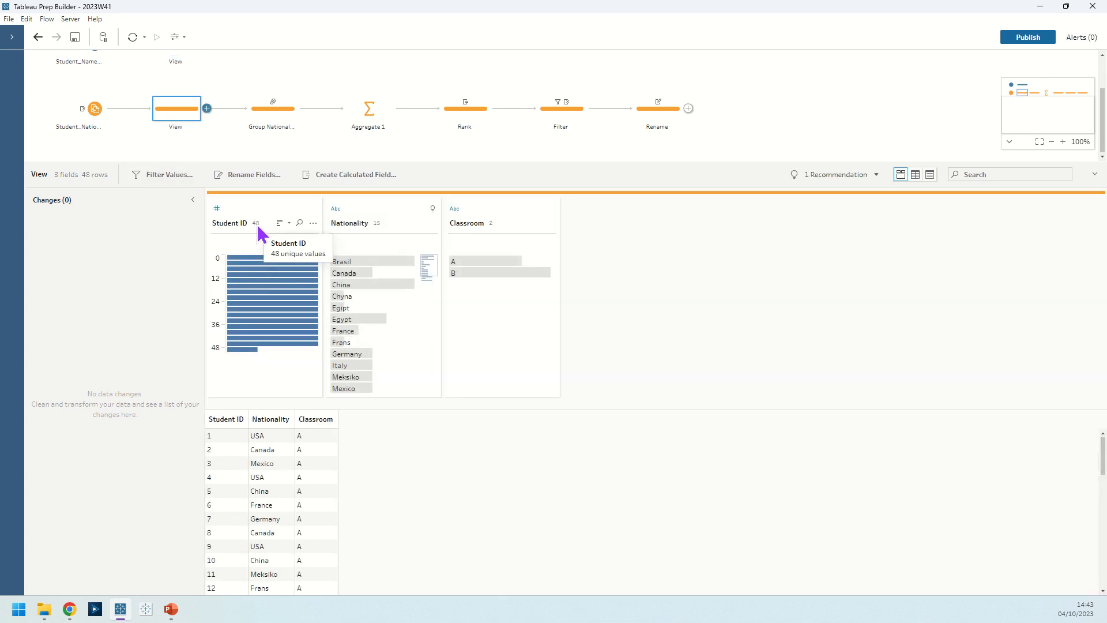
{"action": "left_click", "coordinate": [176, 94]}
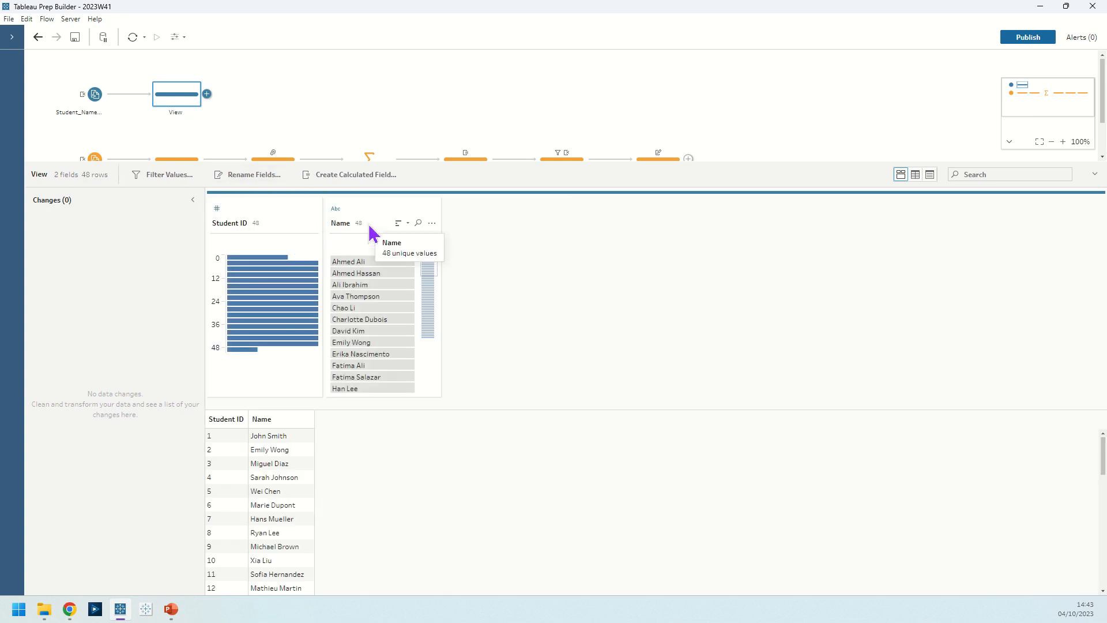
{"action": "left_click", "coordinate": [175, 108]}
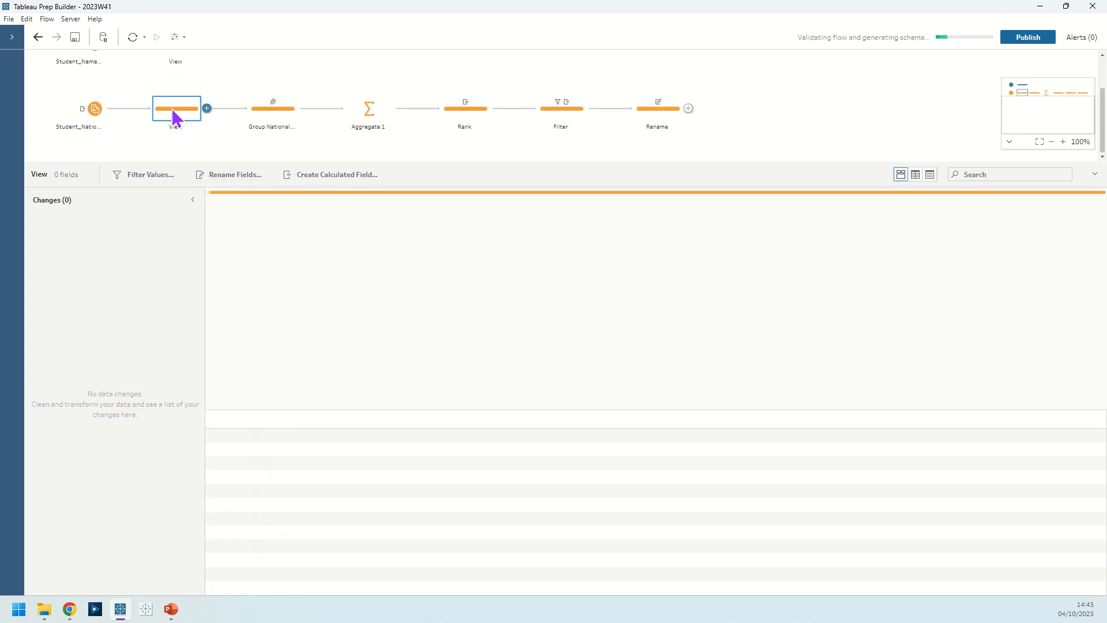
{"action": "left_click", "coordinate": [176, 108]}
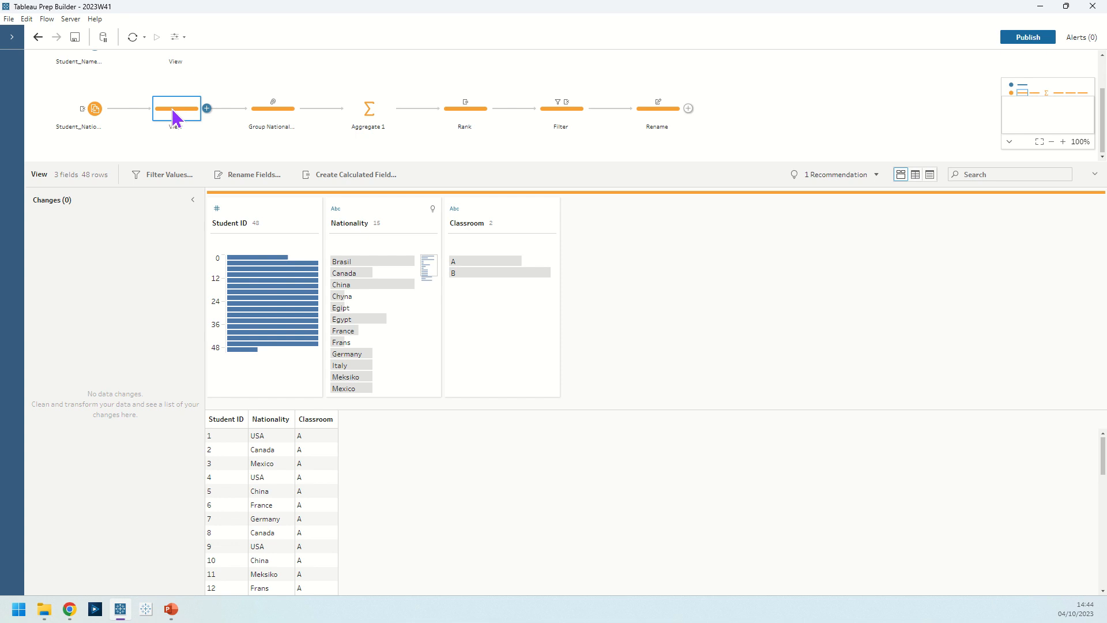
{"action": "mouse_move", "coordinate": [397, 274]}
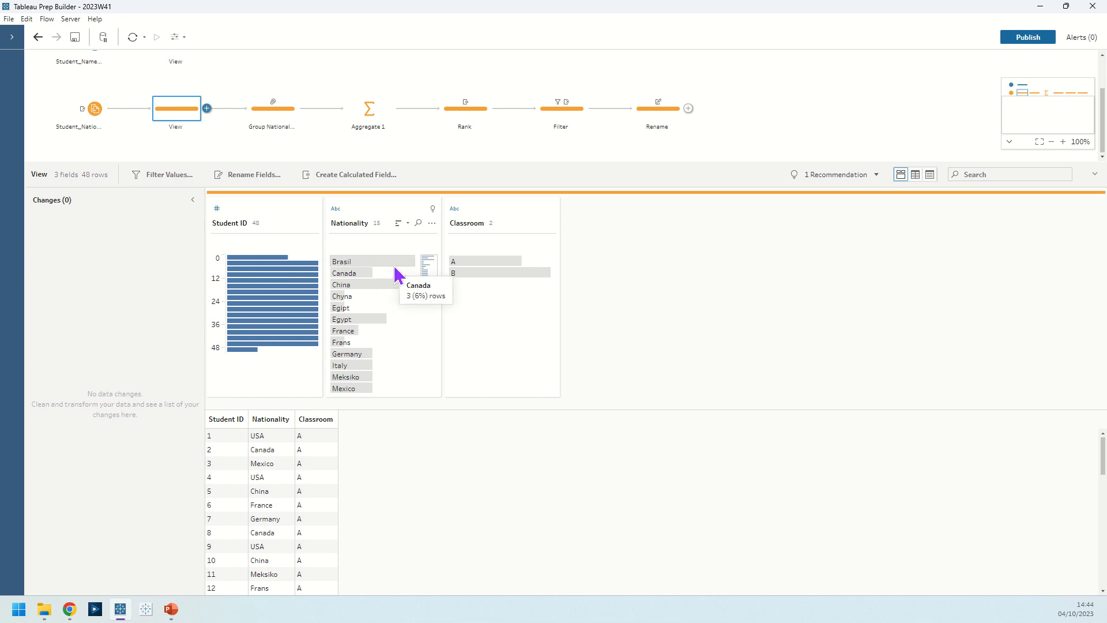
{"action": "mouse_move", "coordinate": [386, 314]}
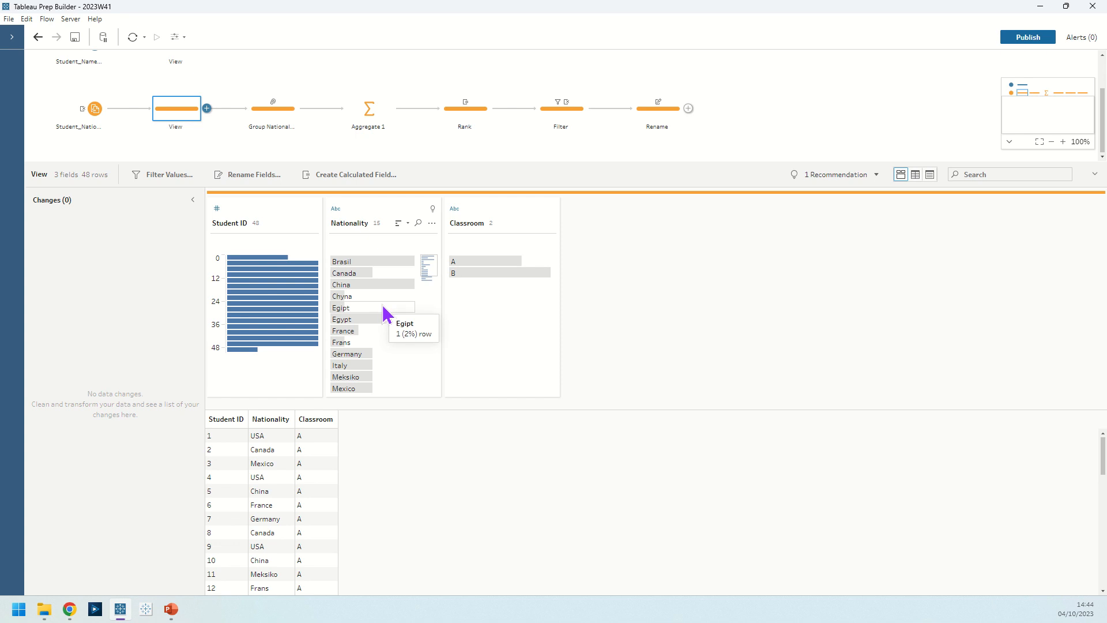
{"action": "mouse_move", "coordinate": [373, 296]}
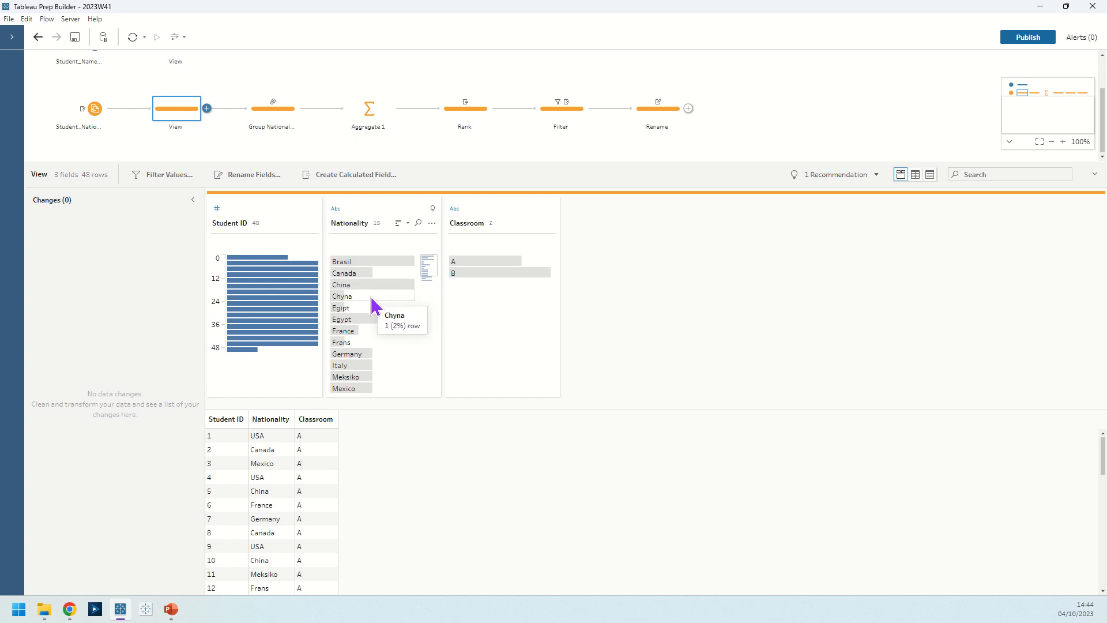
{"action": "mouse_move", "coordinate": [378, 318]}
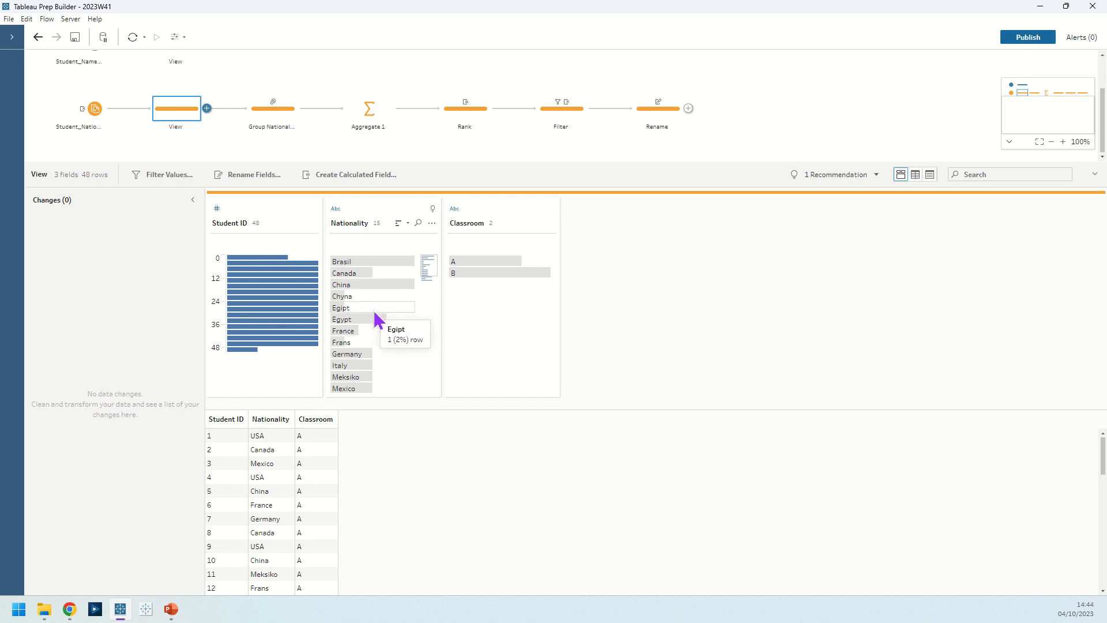
{"action": "mouse_move", "coordinate": [379, 330]}
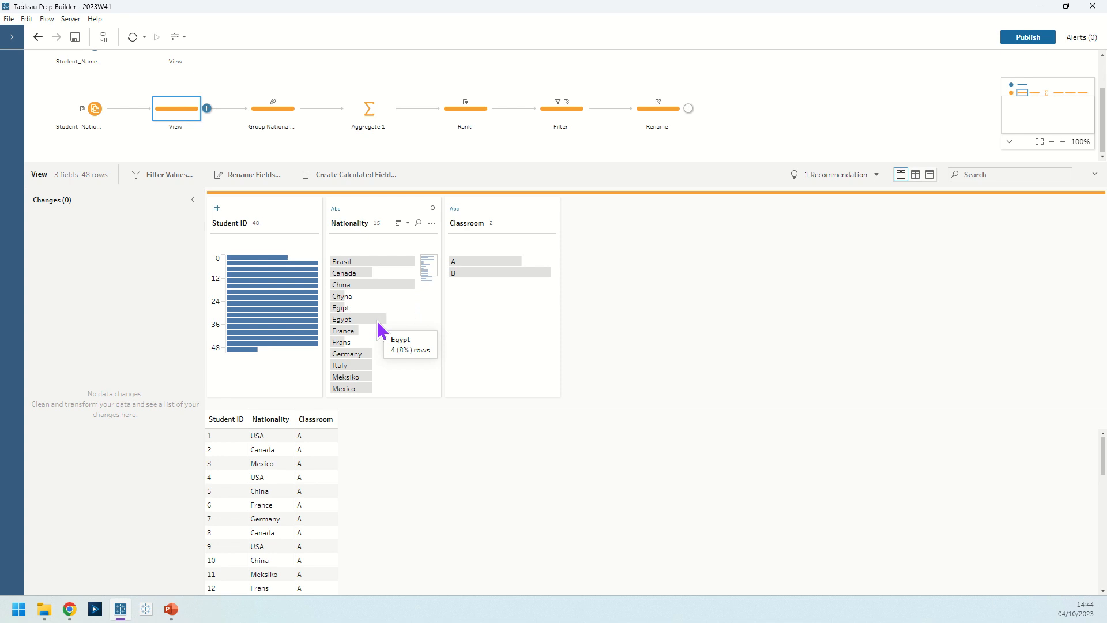
{"action": "mouse_move", "coordinate": [422, 213]}
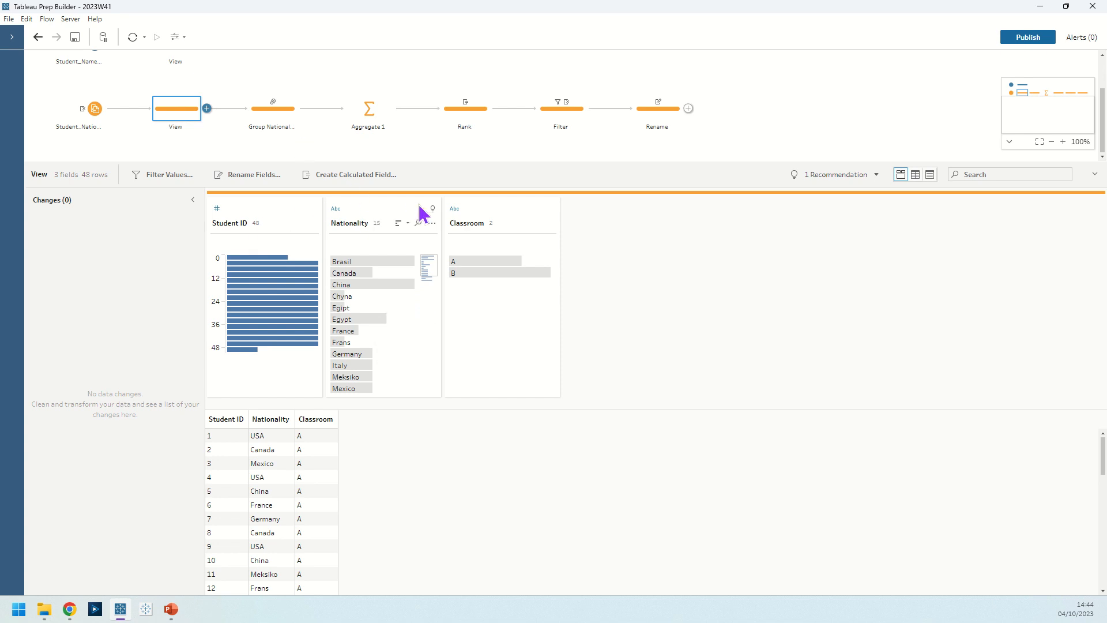
{"action": "left_click", "coordinate": [431, 222]}
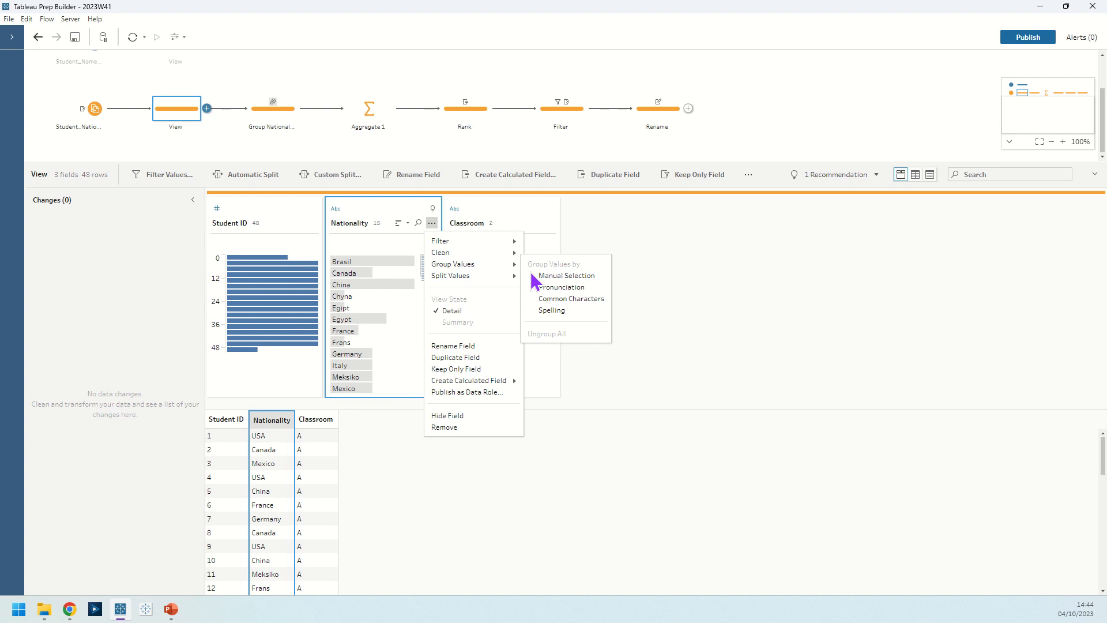
{"action": "mouse_move", "coordinate": [561, 287]}
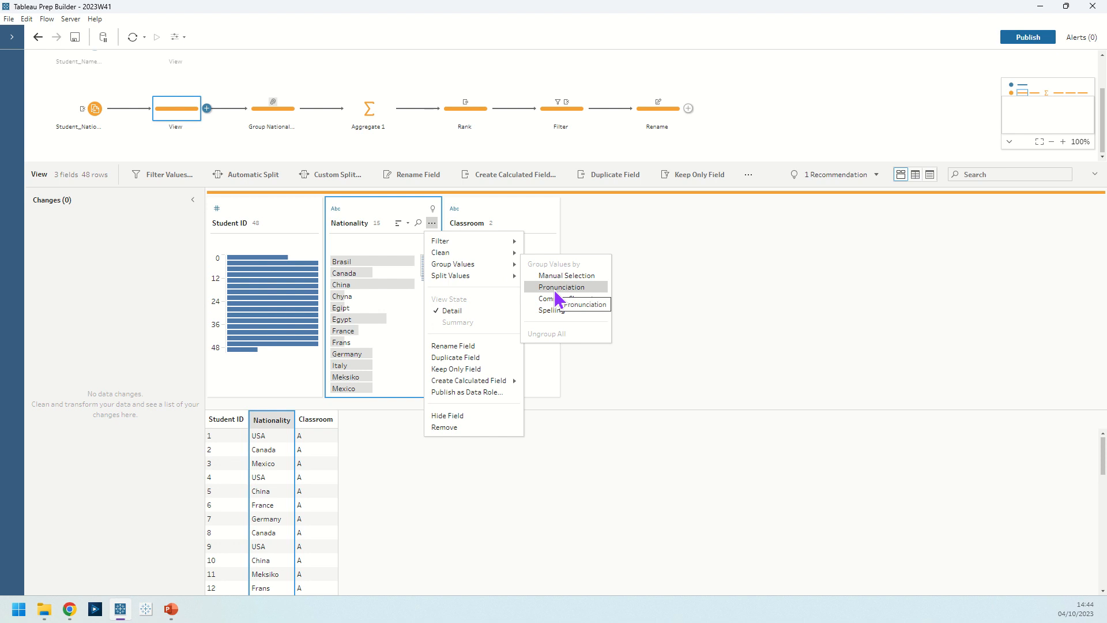
{"action": "left_click", "coordinate": [563, 287]}
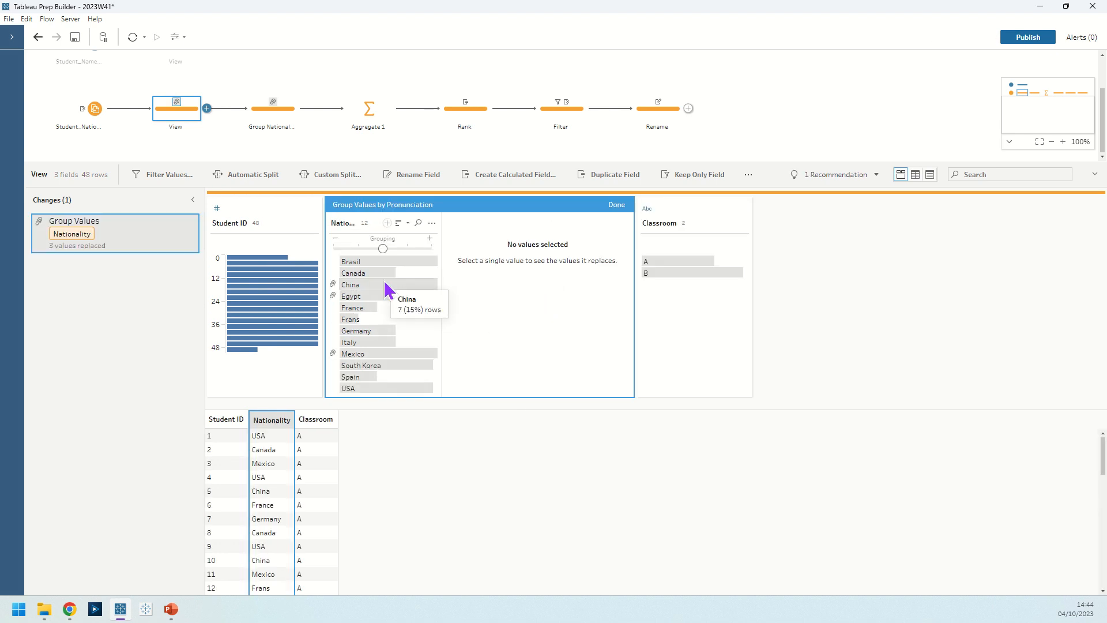
{"action": "mouse_move", "coordinate": [418, 361]}
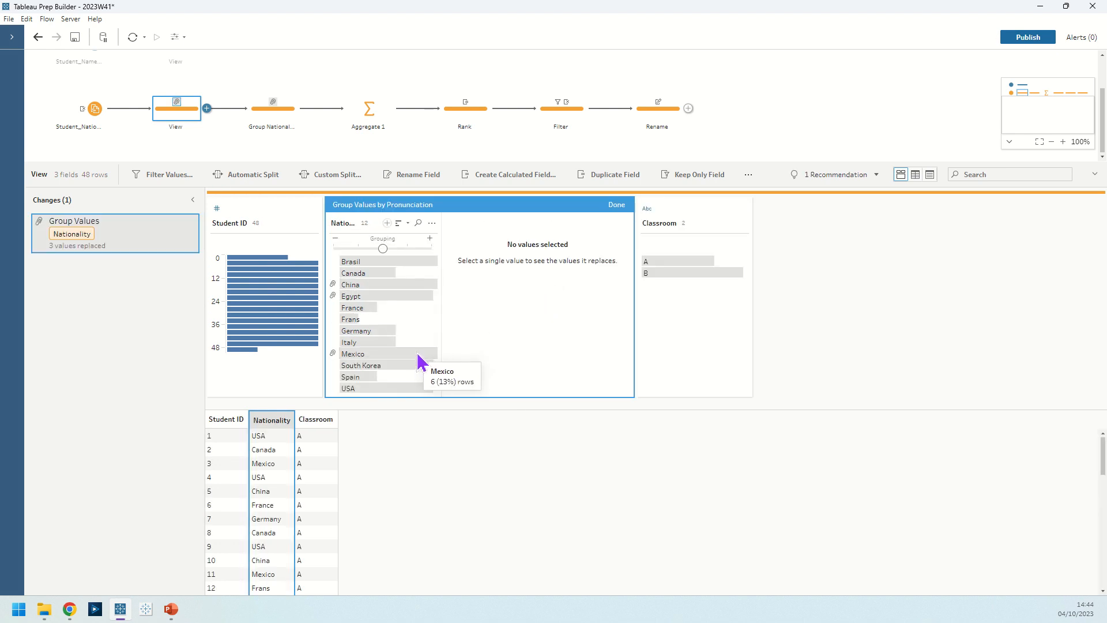
{"action": "mouse_move", "coordinate": [403, 326]}
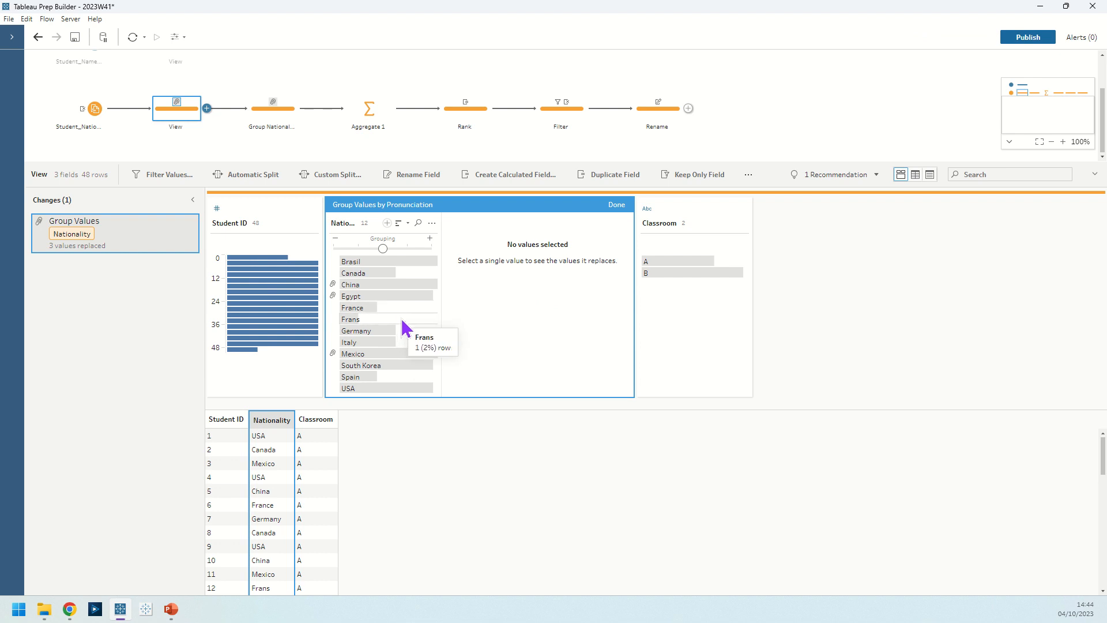
{"action": "mouse_move", "coordinate": [386, 262]}
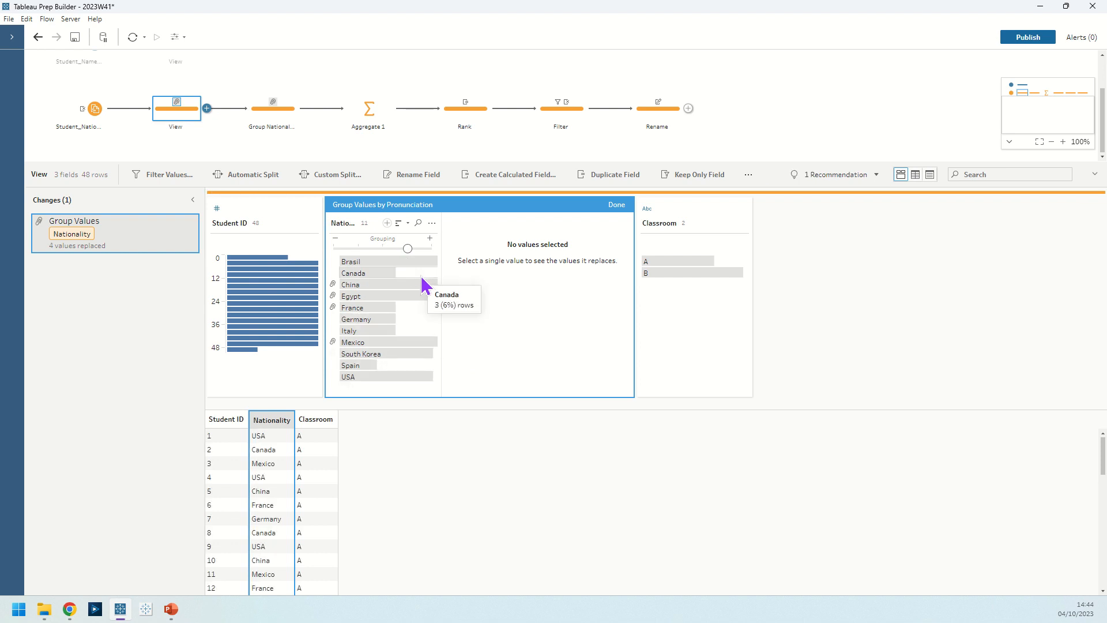
{"action": "left_click", "coordinate": [352, 307]}
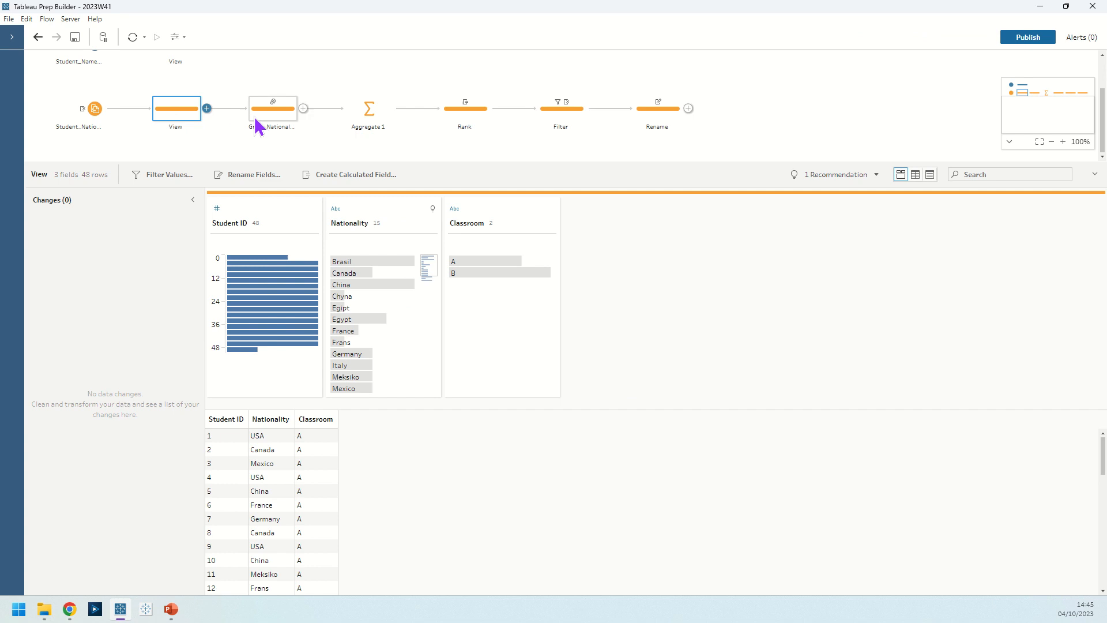
Step: Check Group Nationality's 11 values, then view Aggregate 1's distinct Student ID counts per Nationality and Classroom
{"action": "left_click", "coordinate": [273, 108]}
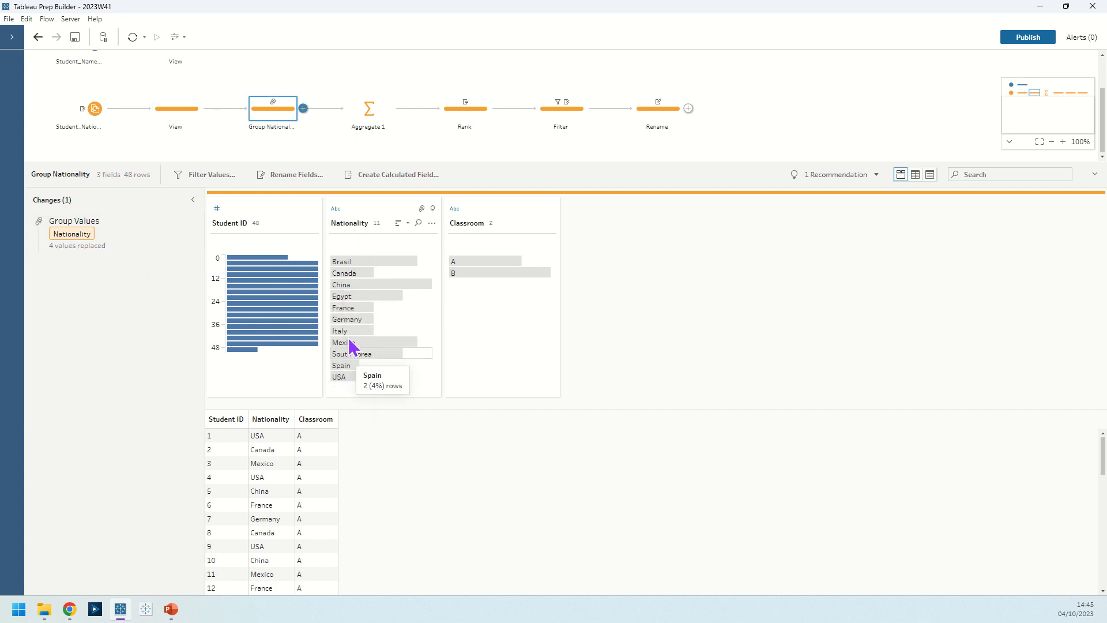
{"action": "left_click", "coordinate": [368, 108]}
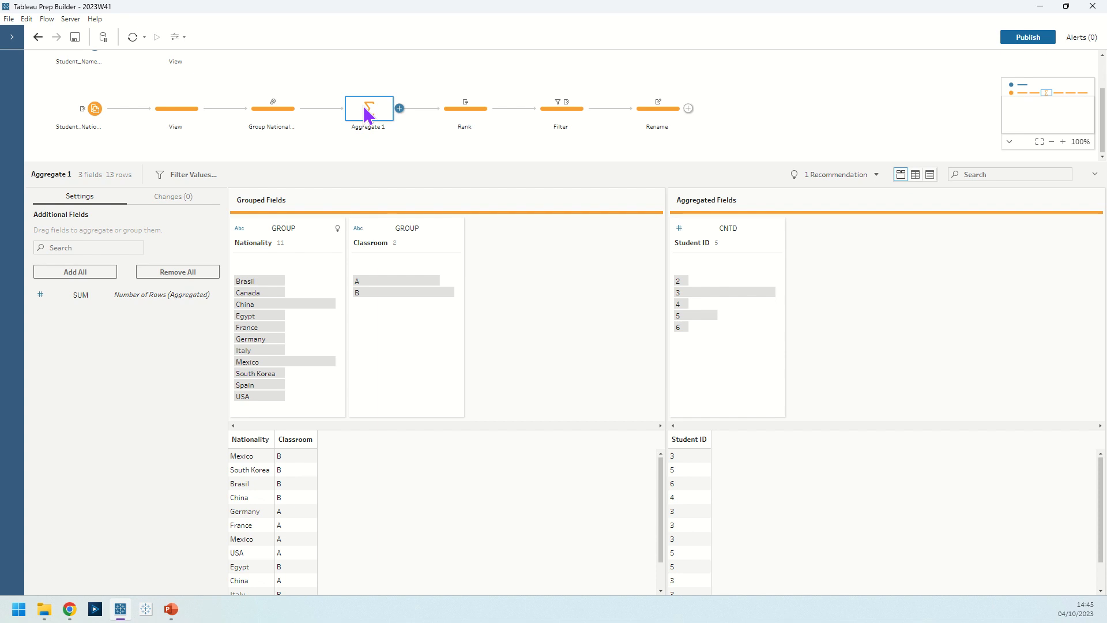
{"action": "mouse_move", "coordinate": [490, 120]}
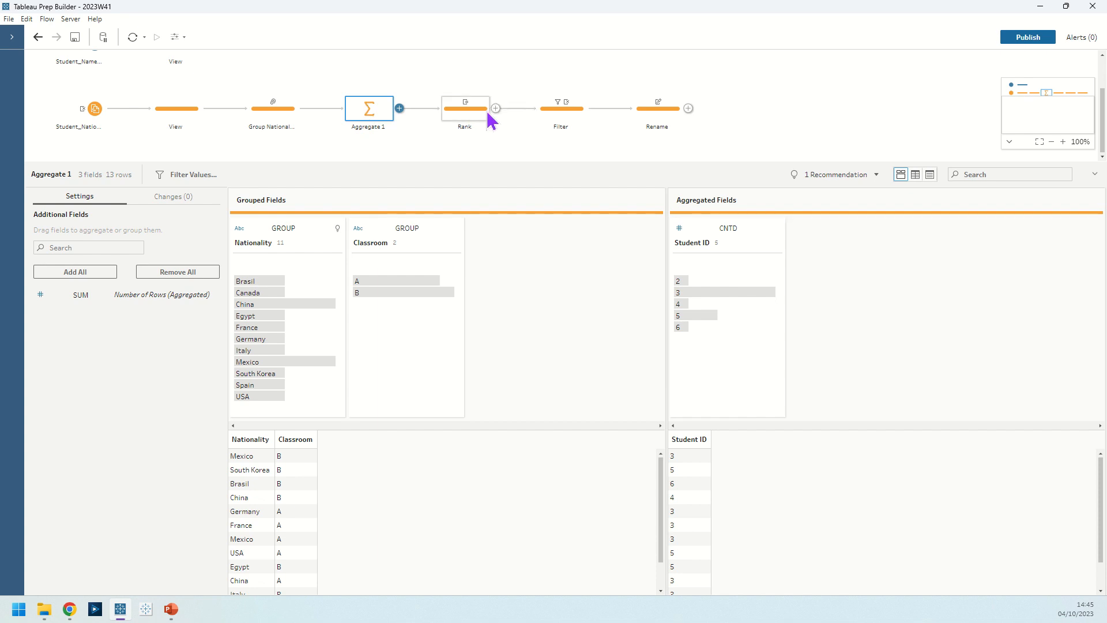
Step: Inspect the Rank calculation: distinct student counts ranked descending within each Classroom, ranks 1–7
{"action": "left_click", "coordinate": [464, 108]}
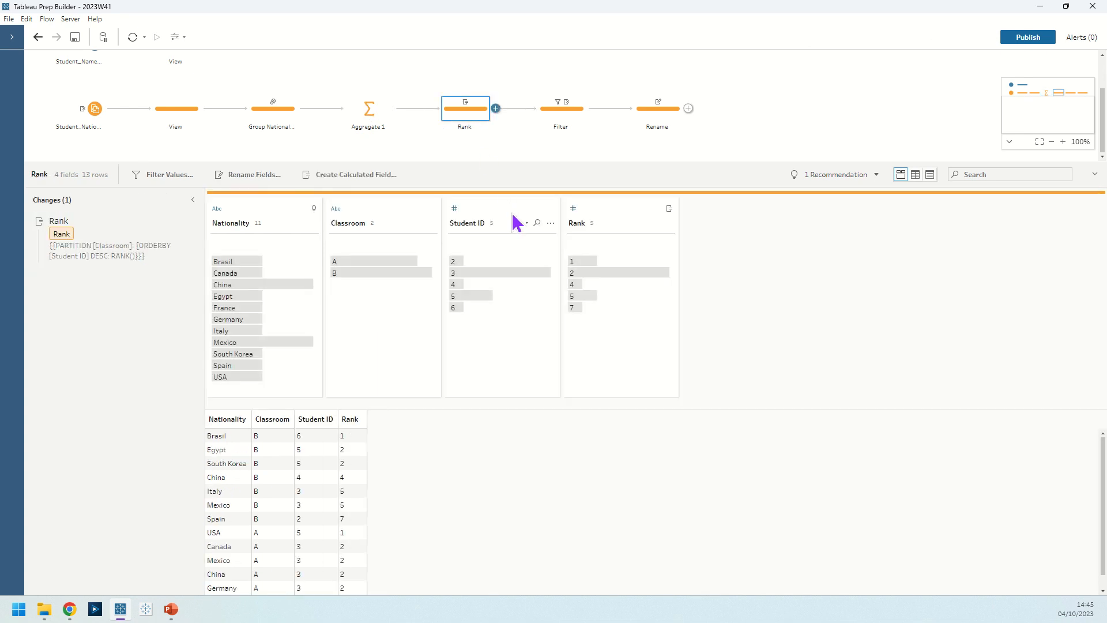
{"action": "mouse_move", "coordinate": [540, 252]}
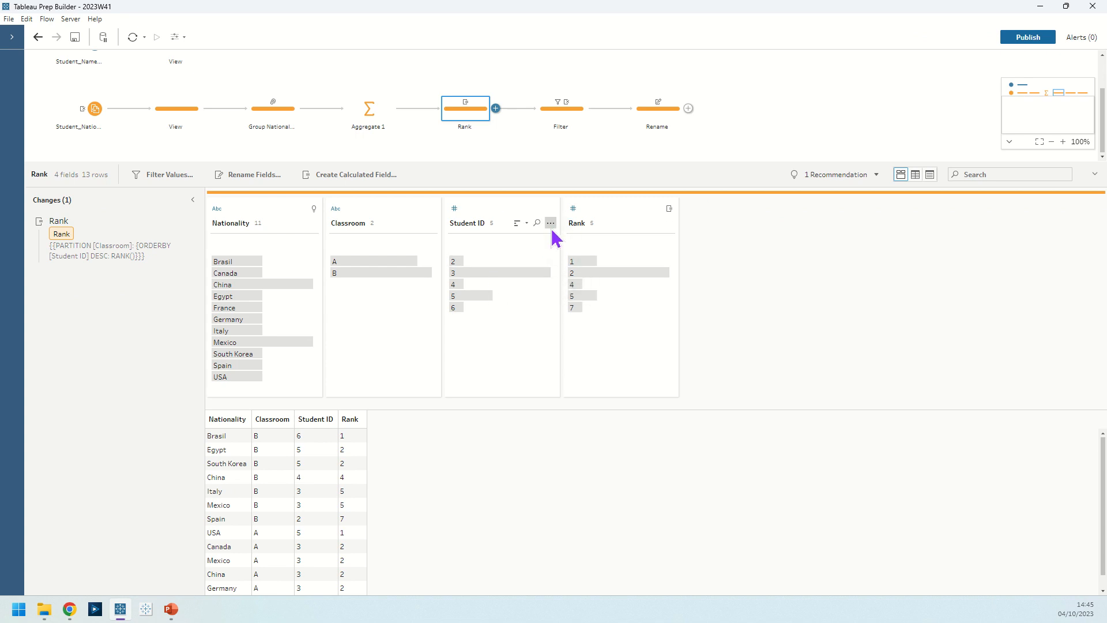
{"action": "left_click", "coordinate": [552, 223]}
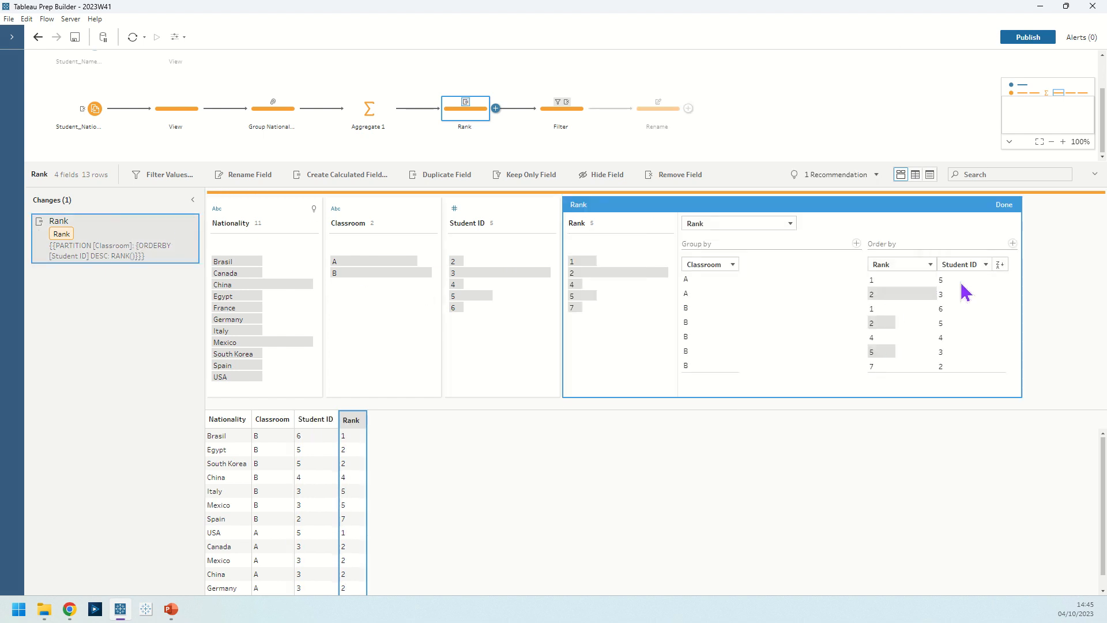
{"action": "mouse_move", "coordinate": [741, 273]}
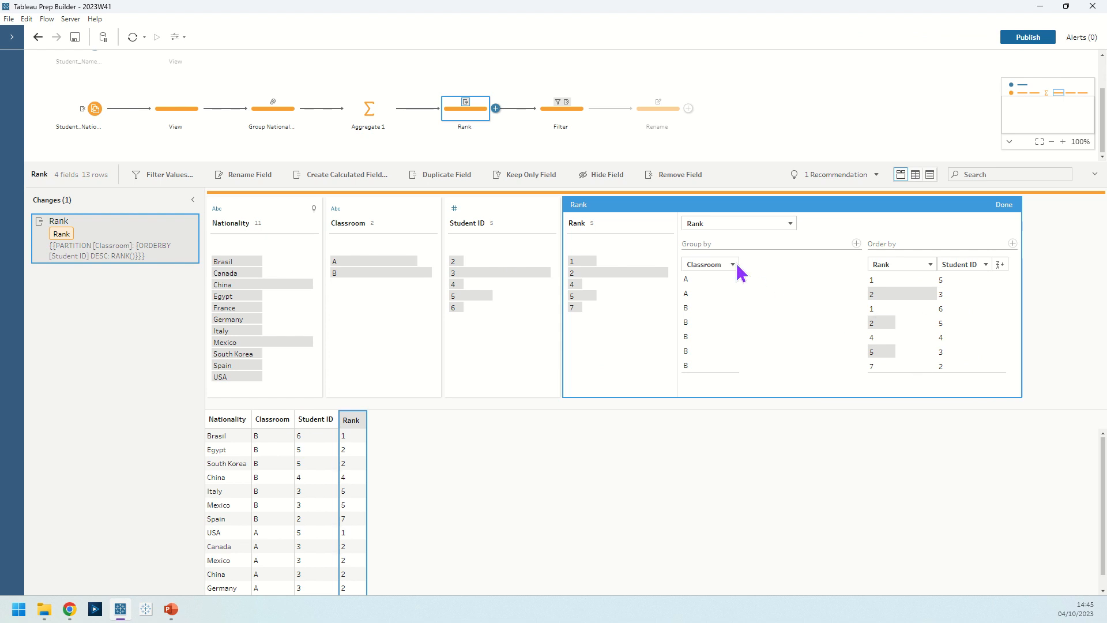
{"action": "mouse_move", "coordinate": [771, 388]}
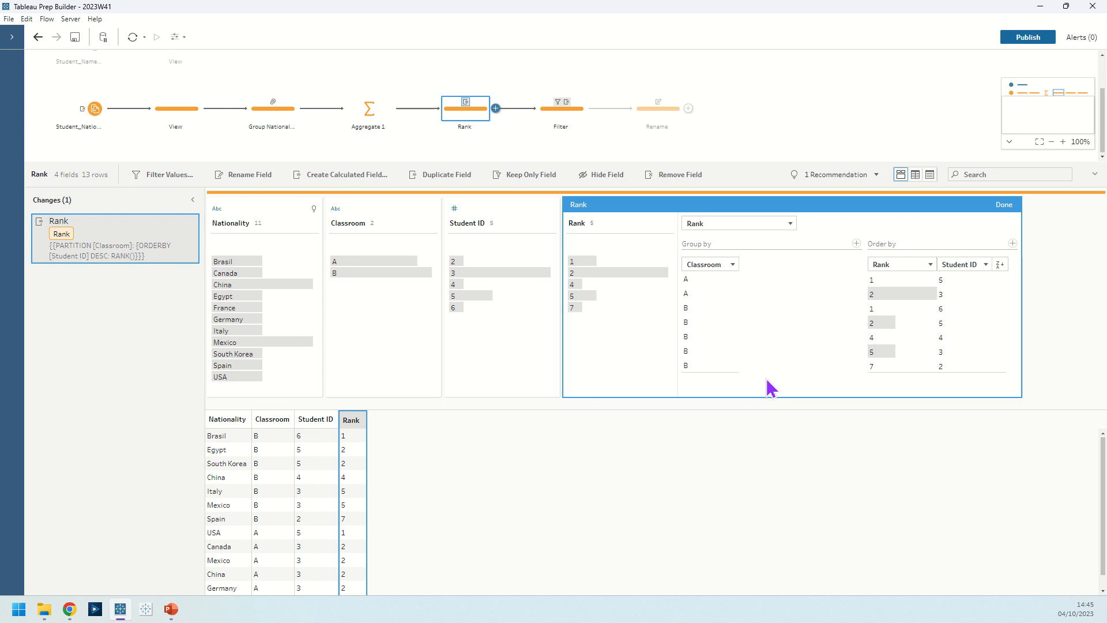
{"action": "left_click", "coordinate": [1004, 204]}
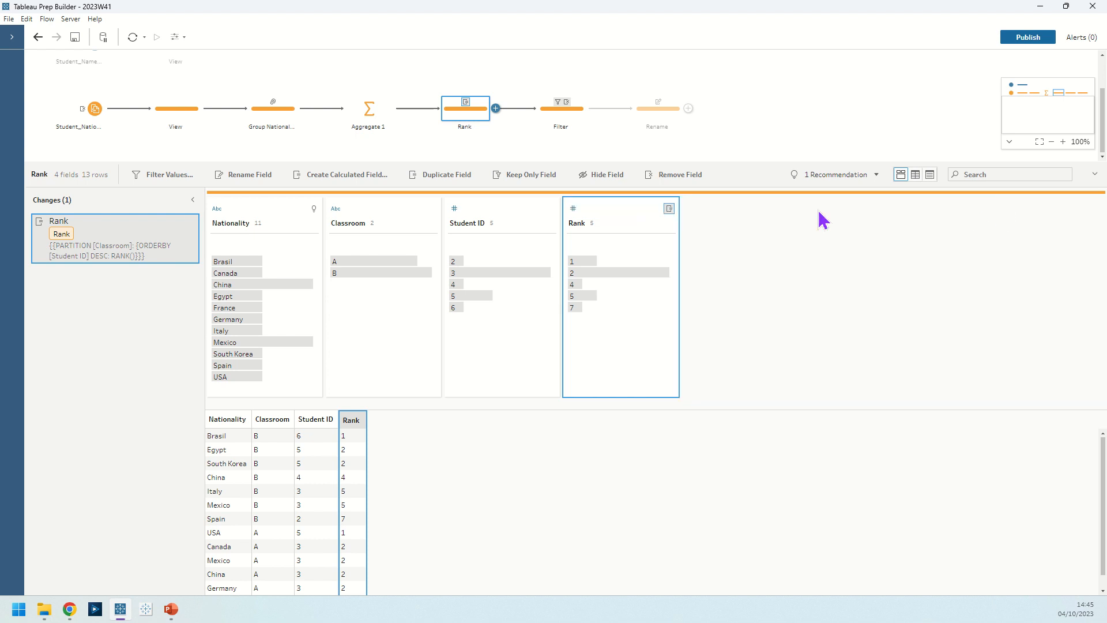
Step: Highlight rank 1 rows, then view the Filter step keeping Brasil for B and USA for A
{"action": "left_click", "coordinate": [581, 262]}
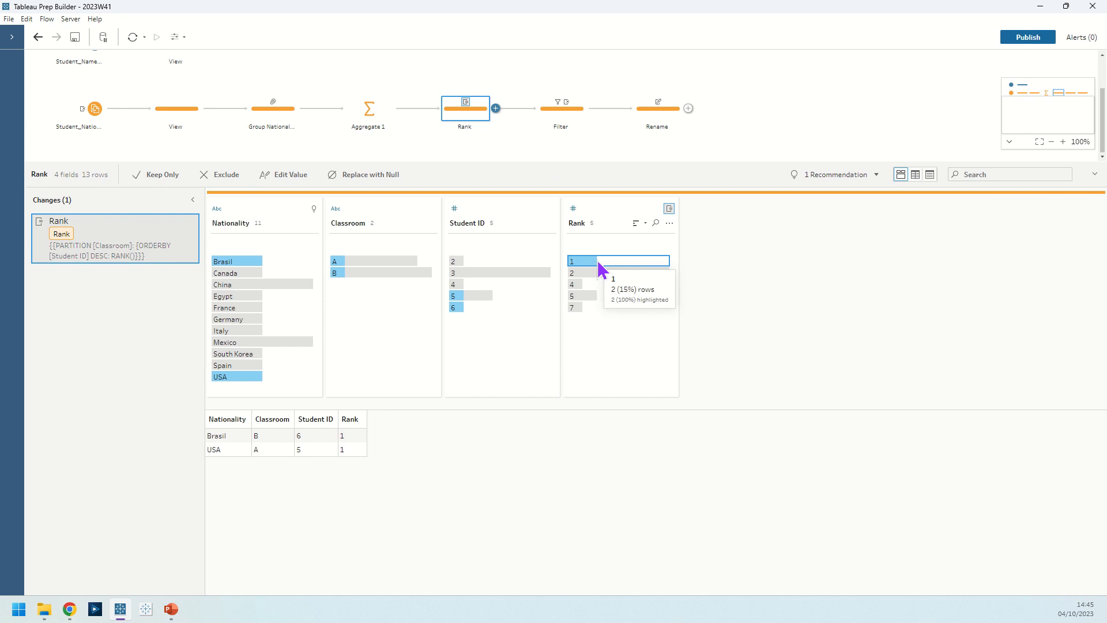
{"action": "mouse_move", "coordinate": [155, 182]}
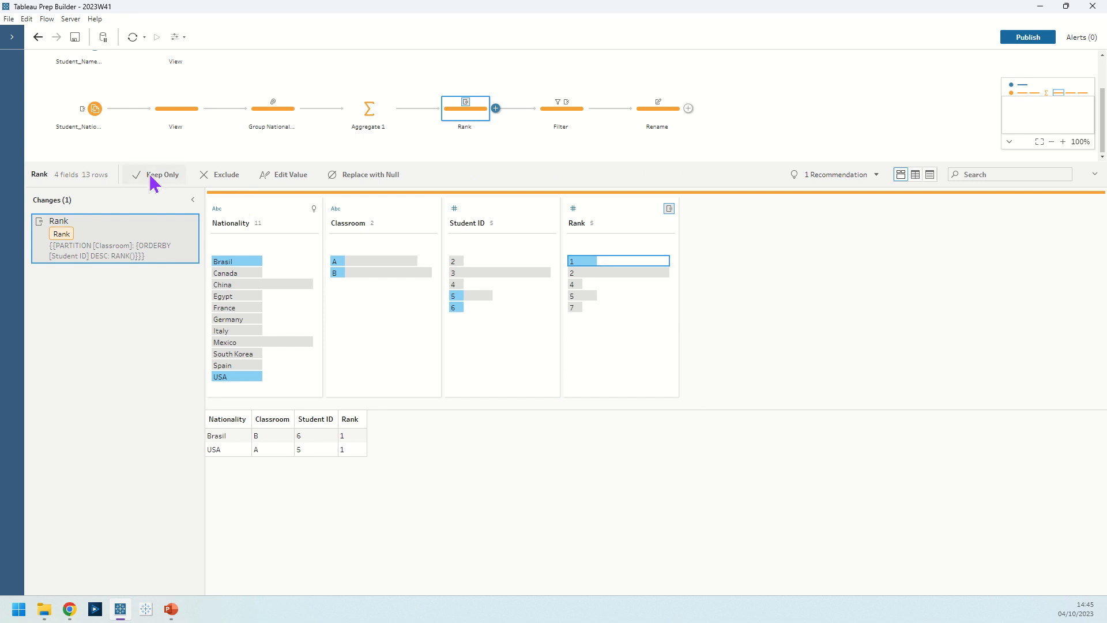
{"action": "mouse_move", "coordinate": [215, 182]}
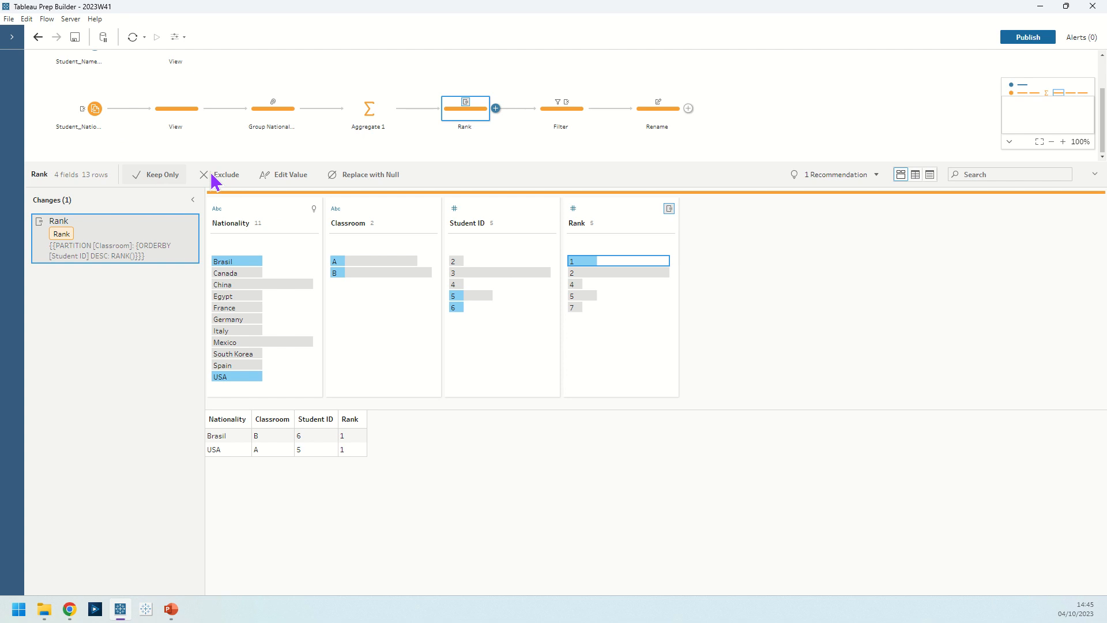
{"action": "left_click", "coordinate": [561, 108]}
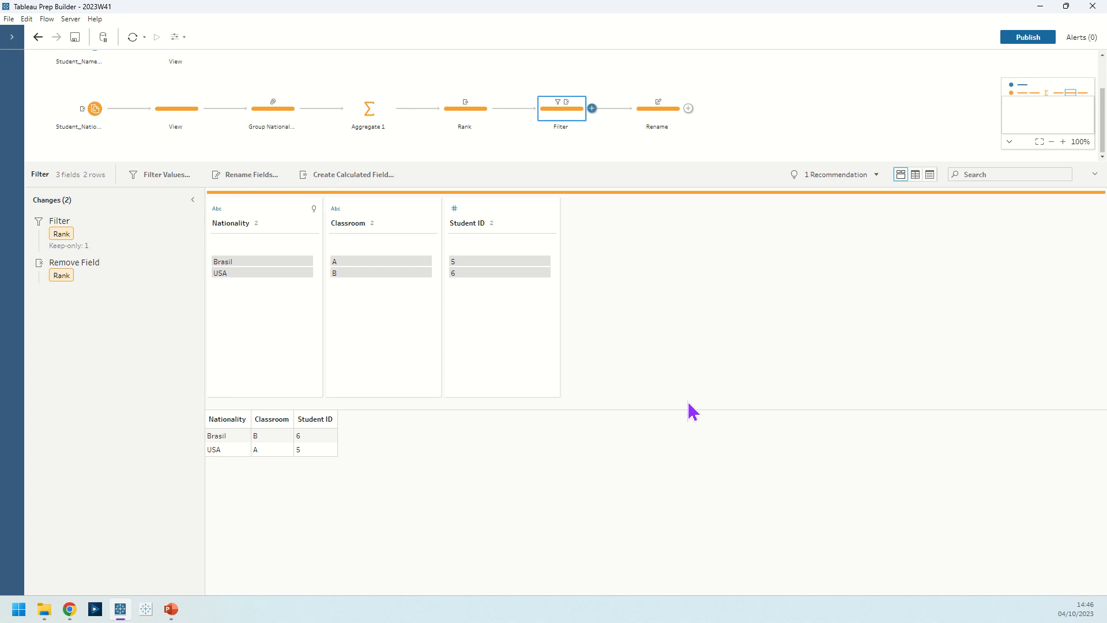
{"action": "mouse_move", "coordinate": [627, 152]}
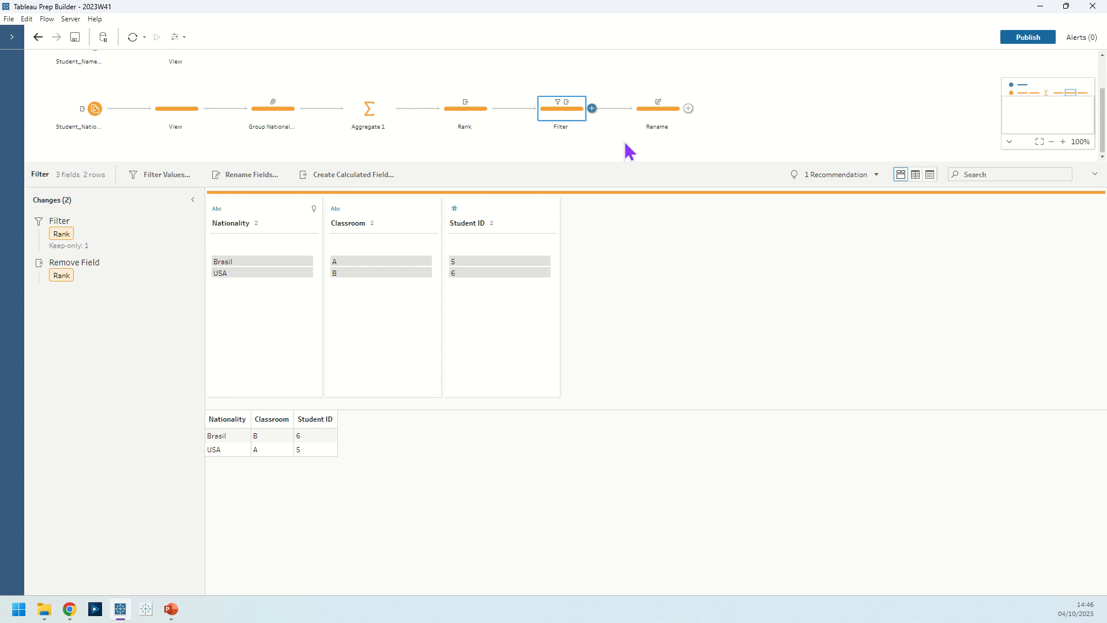
Step: View the final Rename step with Student ID renamed to Name, leaving Brasil (B) and USA (A)
{"action": "left_click", "coordinate": [656, 108]}
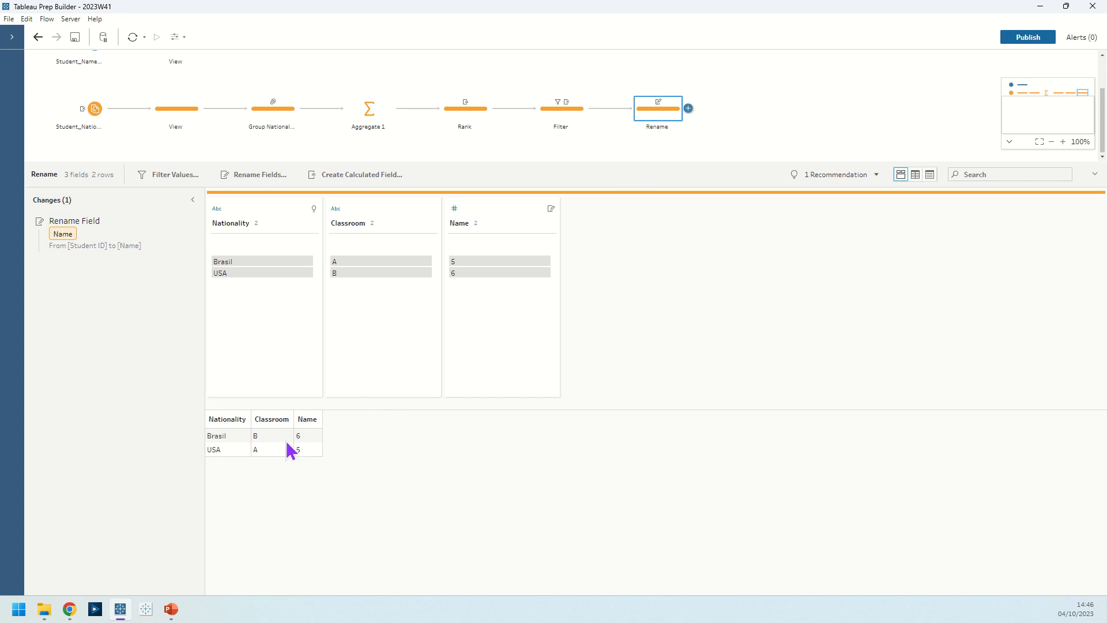